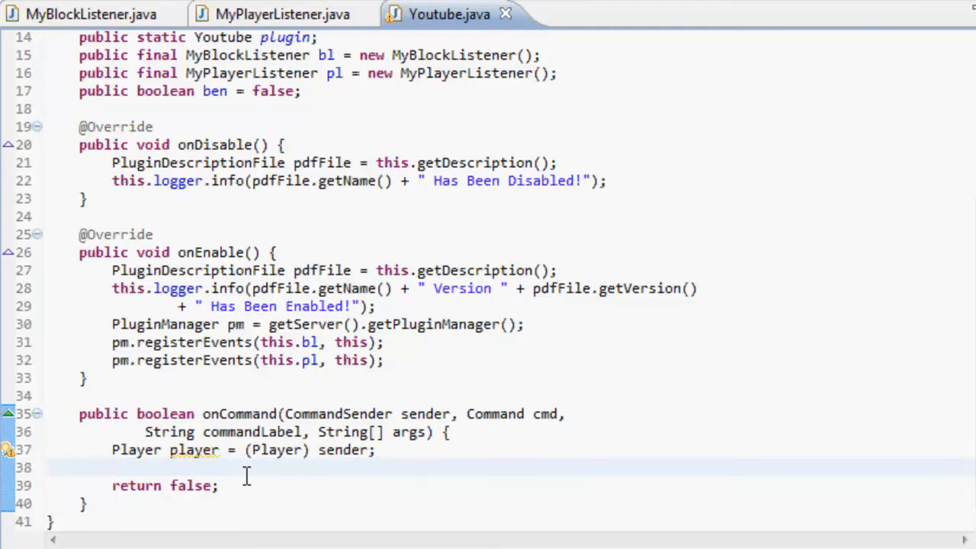
Add if(commandLabel.equalsIgnoreCase("Hi")) sending the player "Hi" in onCommand
text(iif)
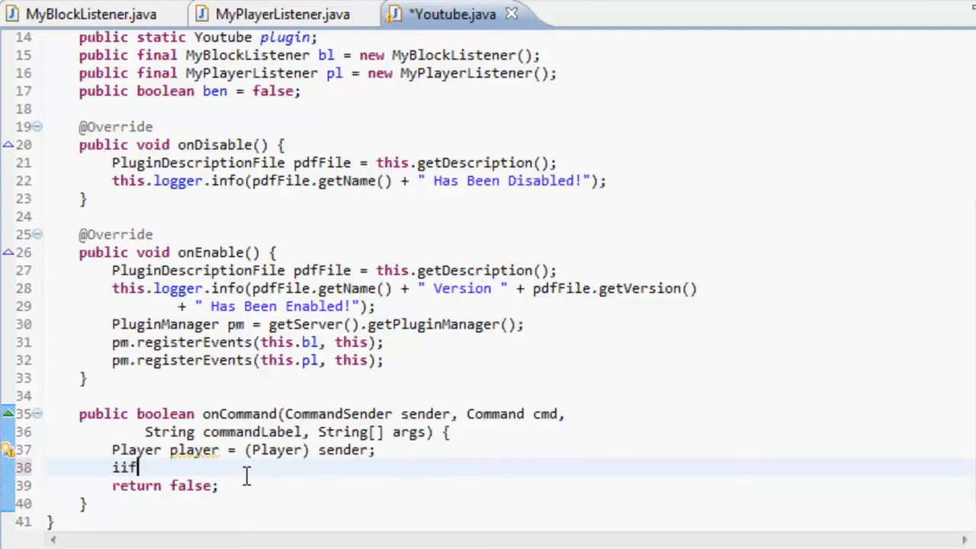
key(BackSpace)
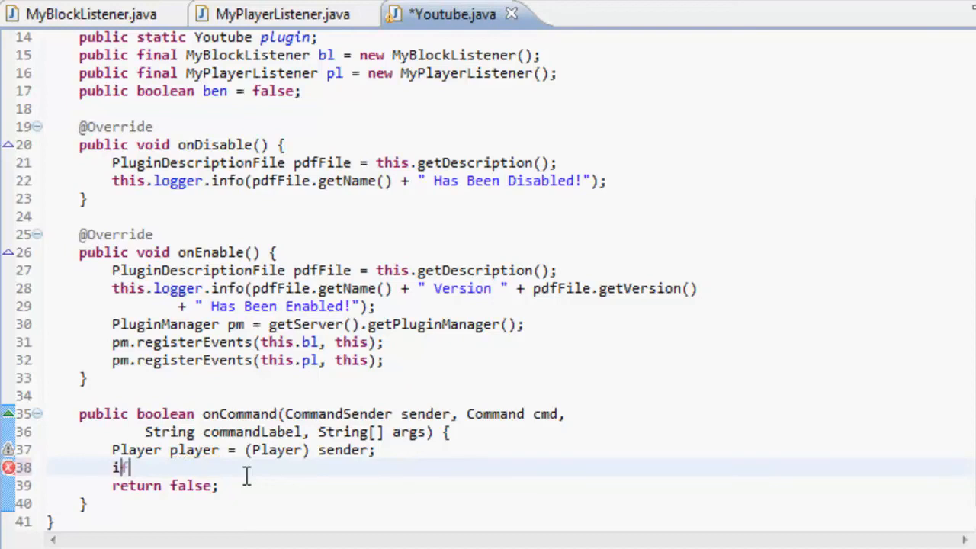
text(f(commandLabel.)
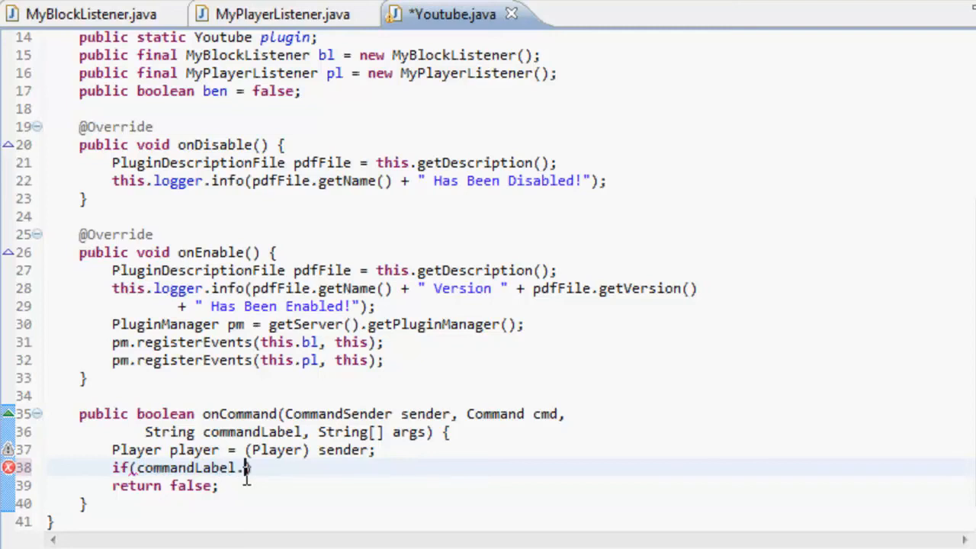
text(equalsIgnoreCase("Hi")){)
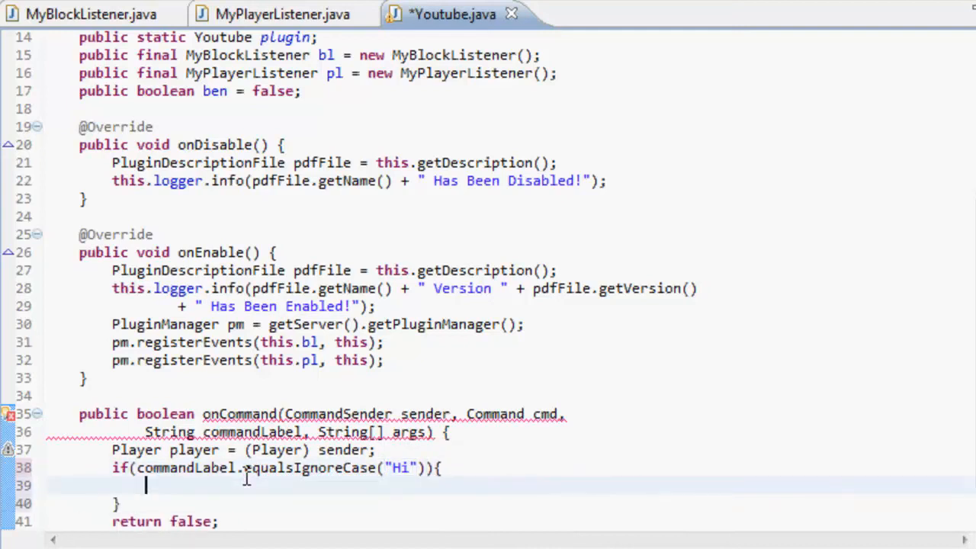
text(player.sendMessage(")
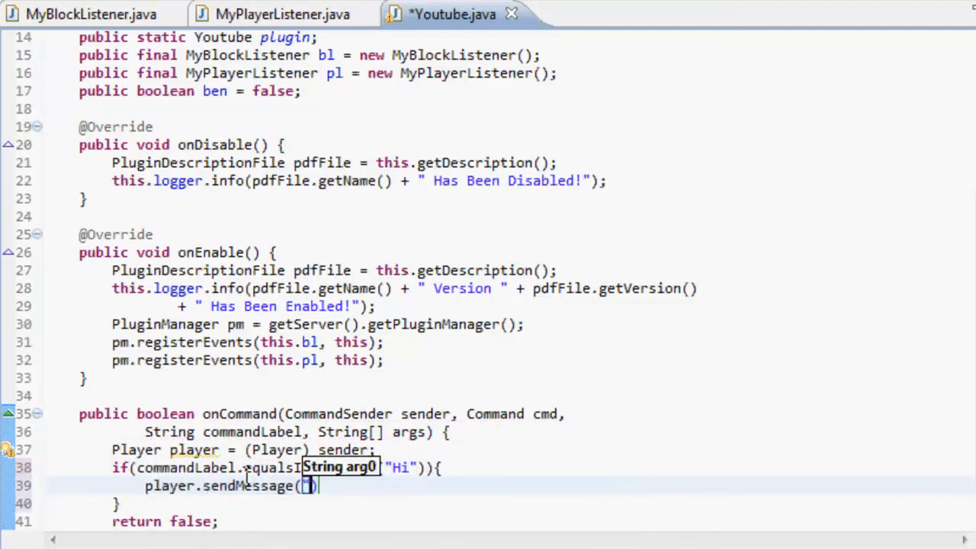
text(Hi)
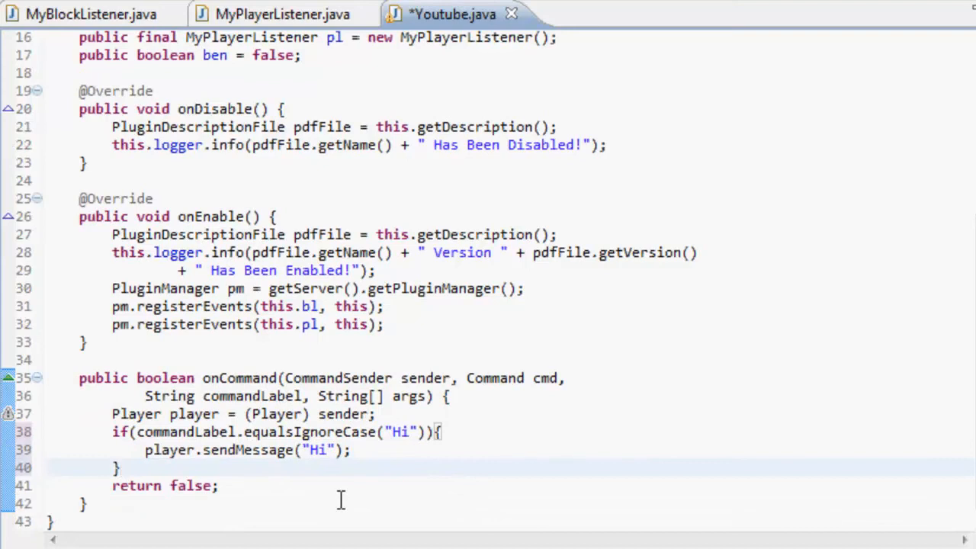
Add else-if for the "Hello" label calling player.sendMessage("Hello"), and start a third branch
text(else{)
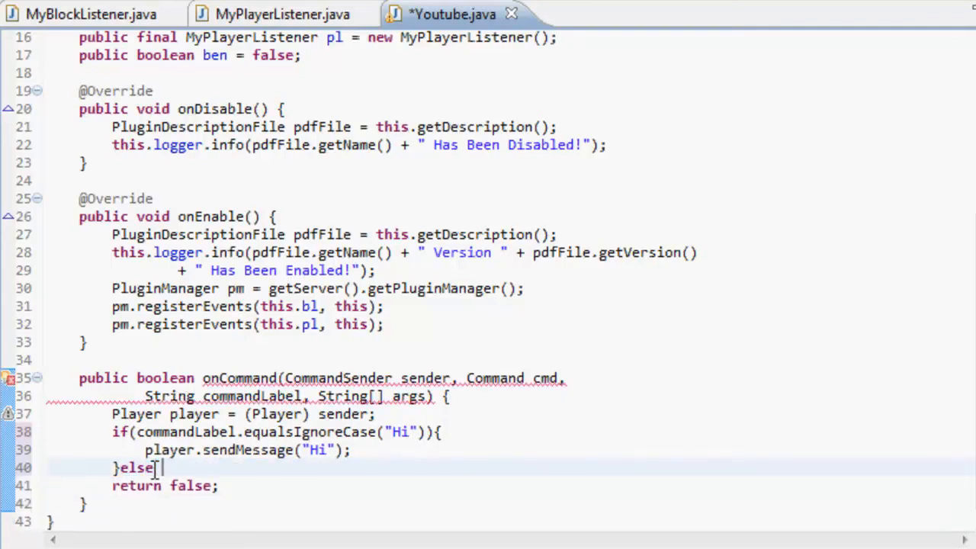
text(if())
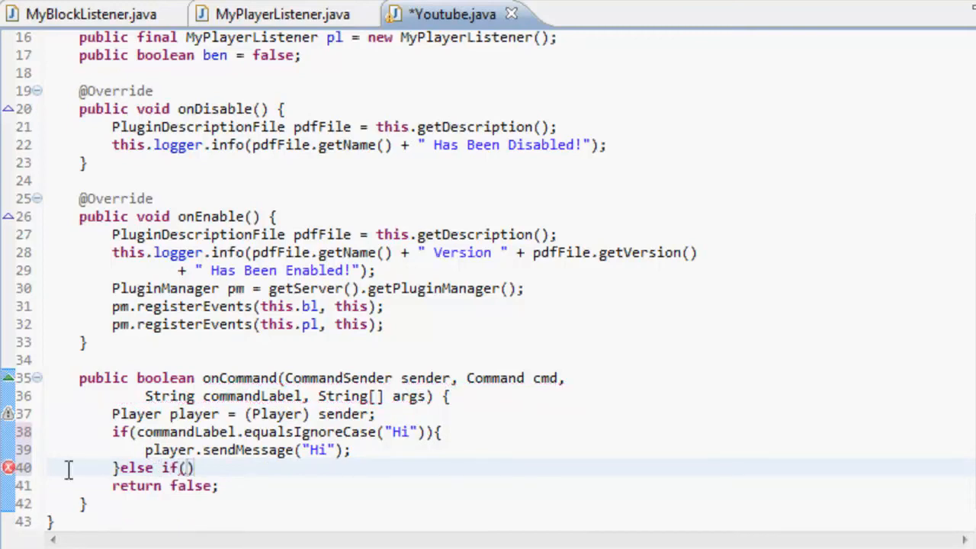
text(commandLabel.equalsIgnoreCase(")
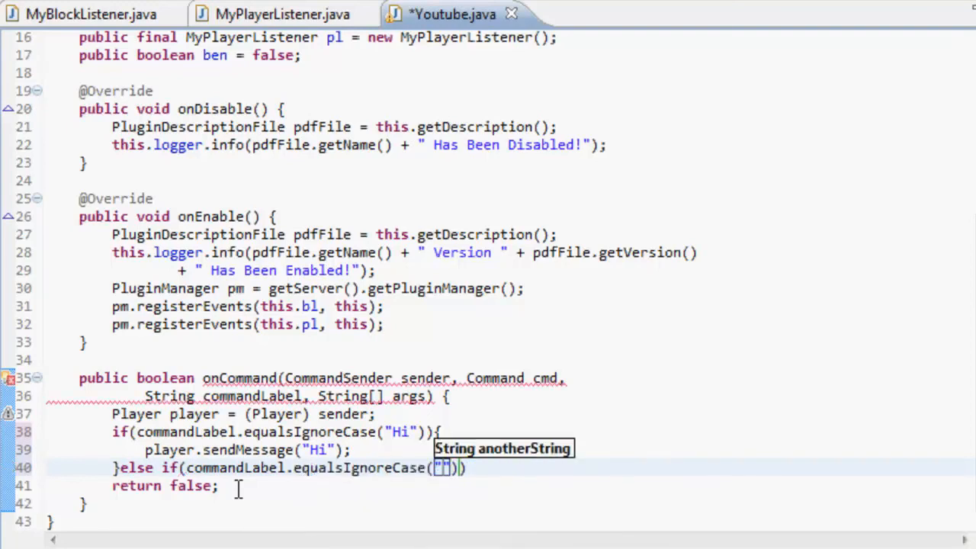
text(Hello)
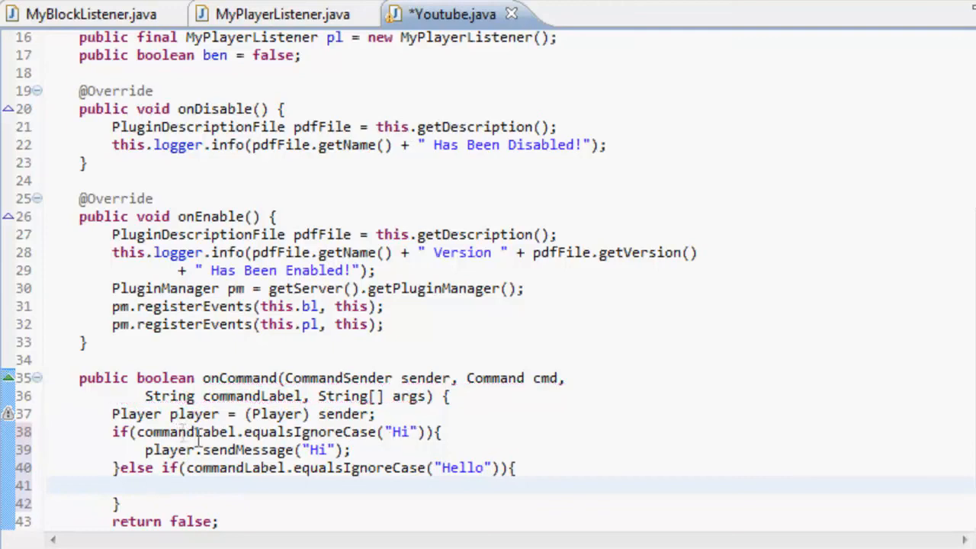
text(plate)
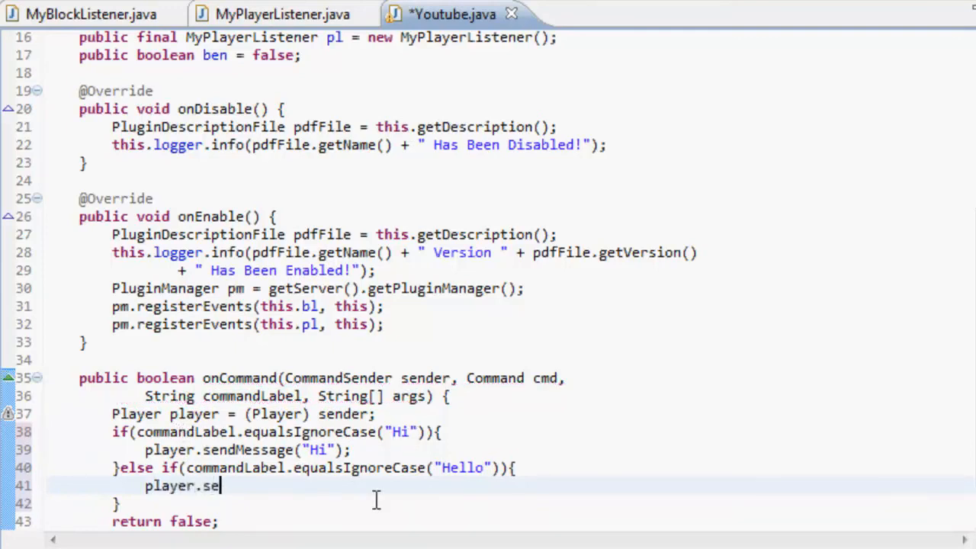
text(ndMessage90)
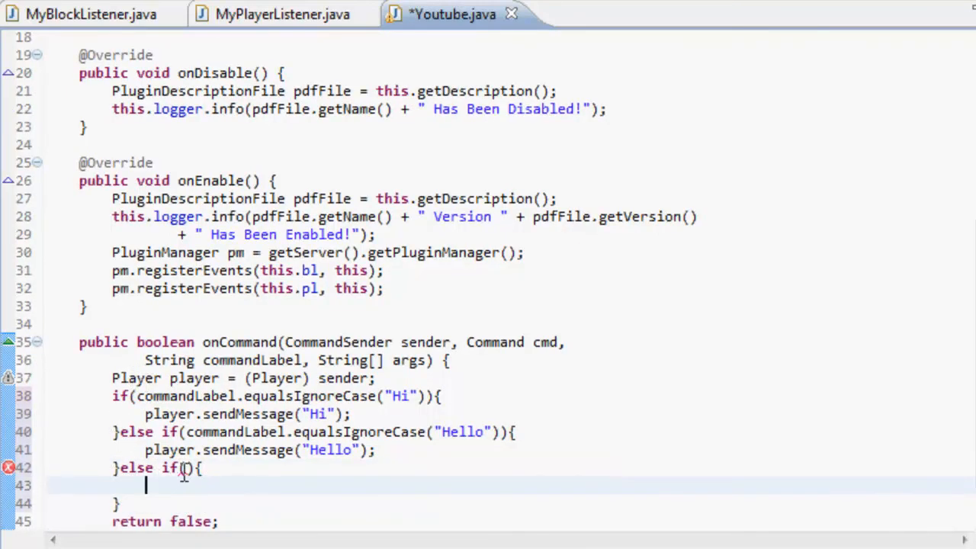
Fill the third else-if with a "hola" label check and player.sendMessage("hola")
text(commandLabel.equalsIgnoreCase("hola)
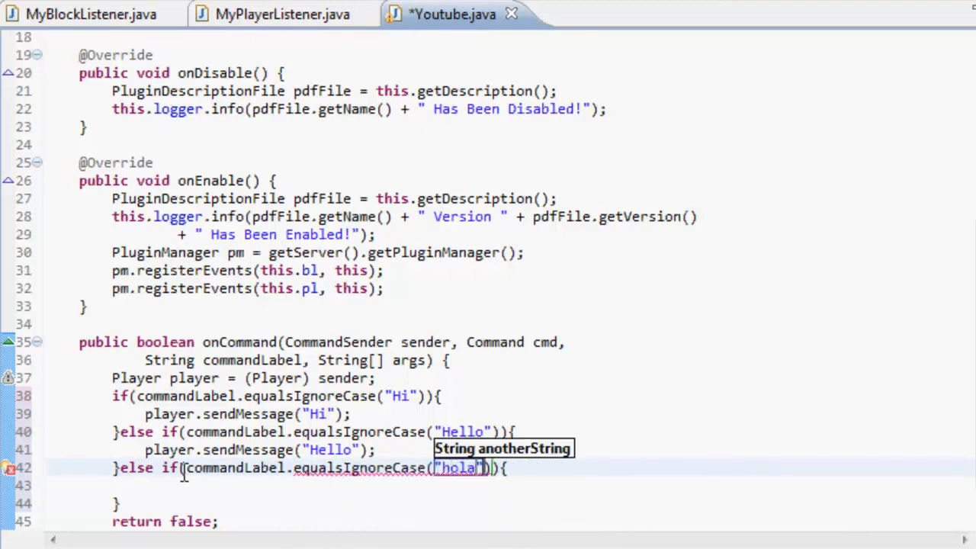
text(player.)
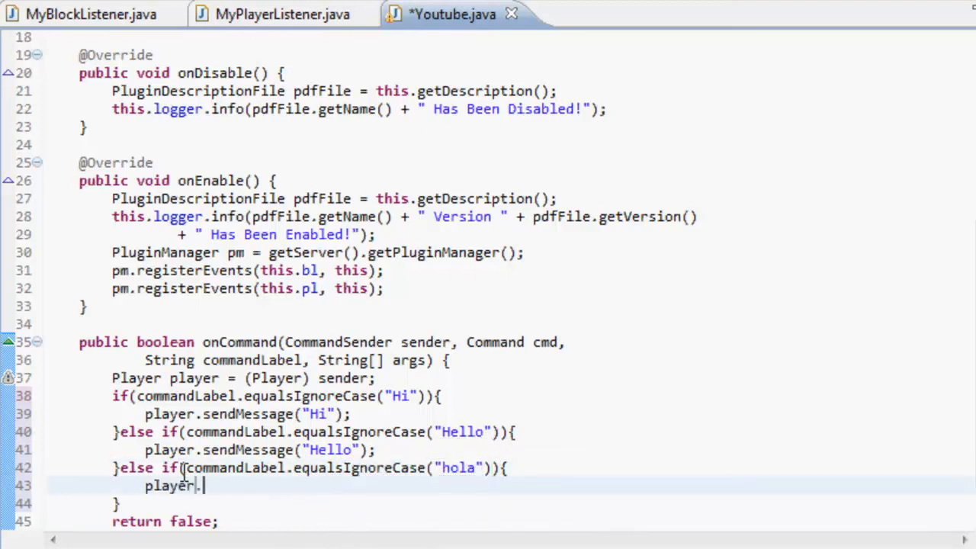
text(.sendMessage(")
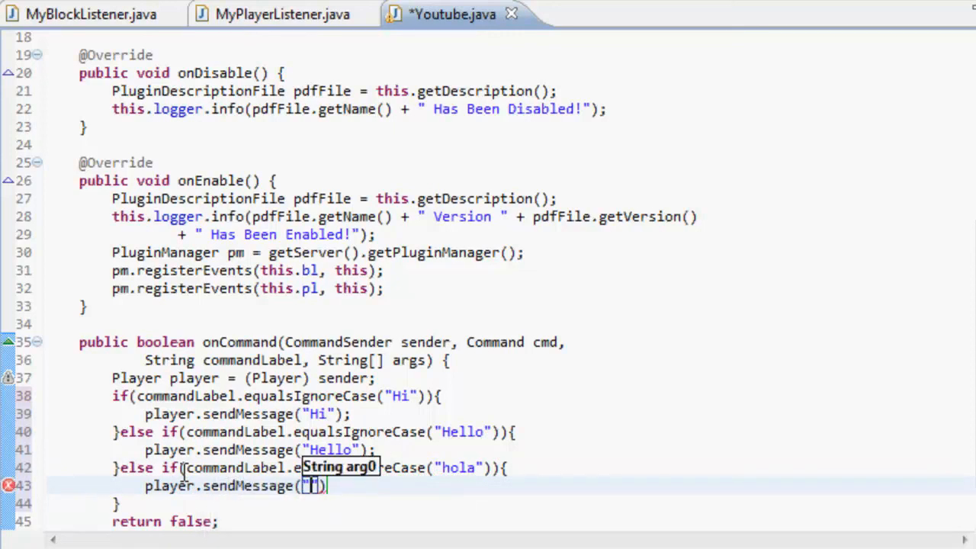
text(hola)
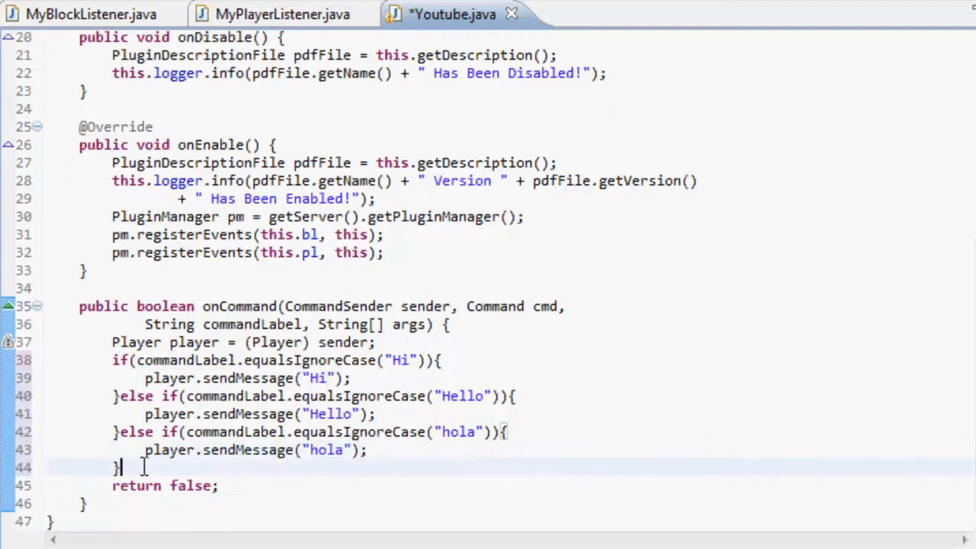
Add else { player.sendMessage("Anything Else"); } after the hola branch and save Youtube.java
text(else{)
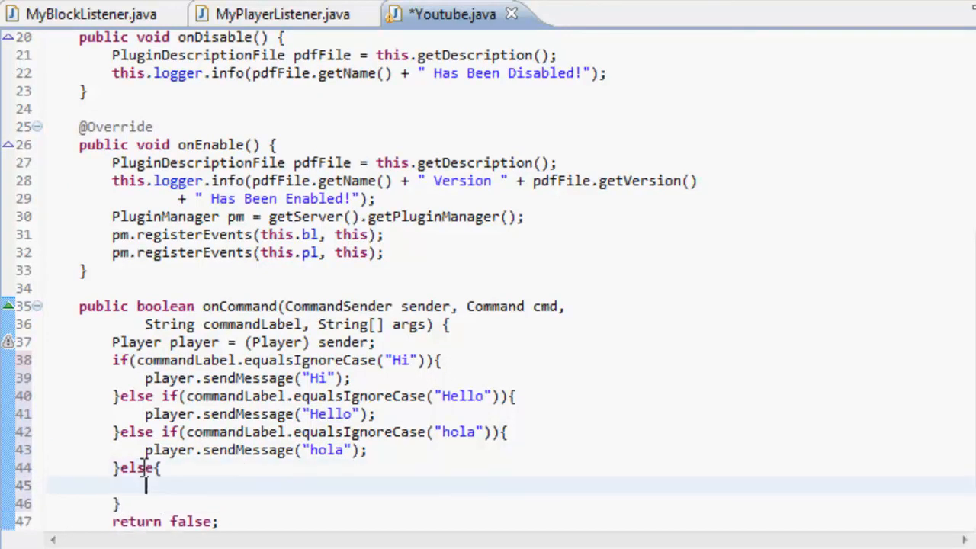
text(player.se)
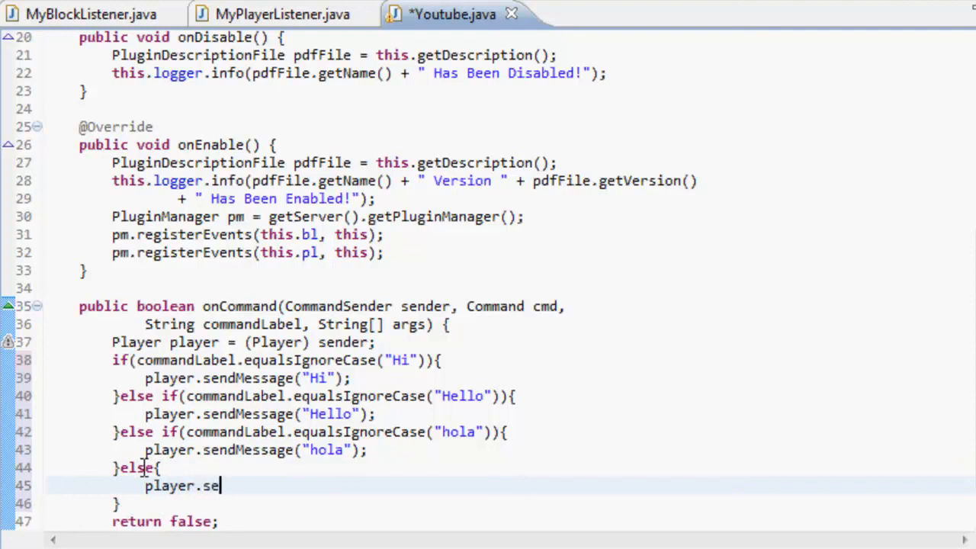
text(ndMessage())
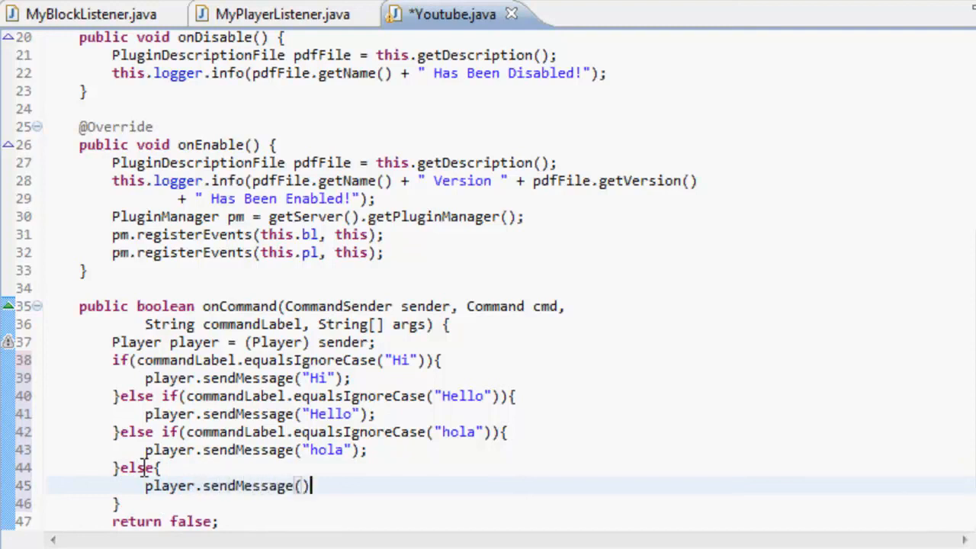
text(Anyth")
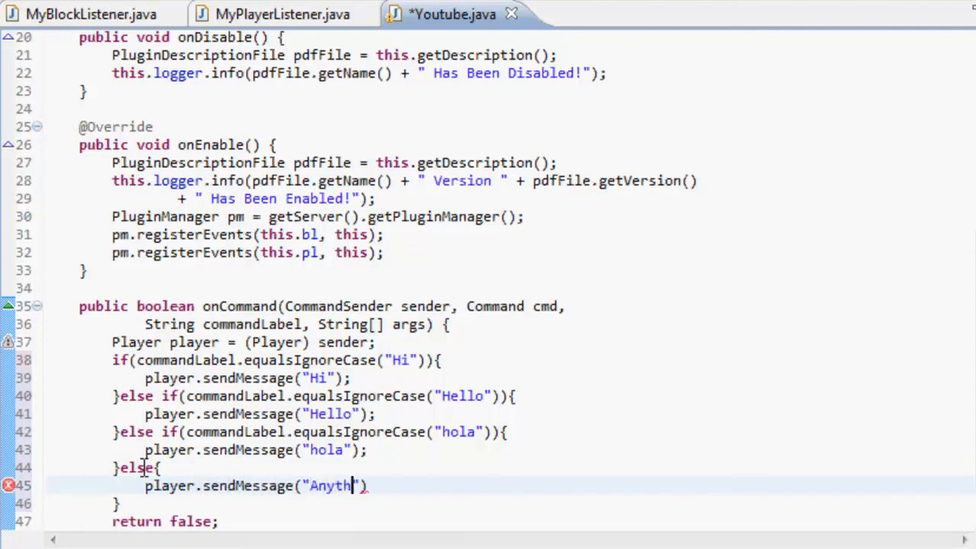
text(ing Else)
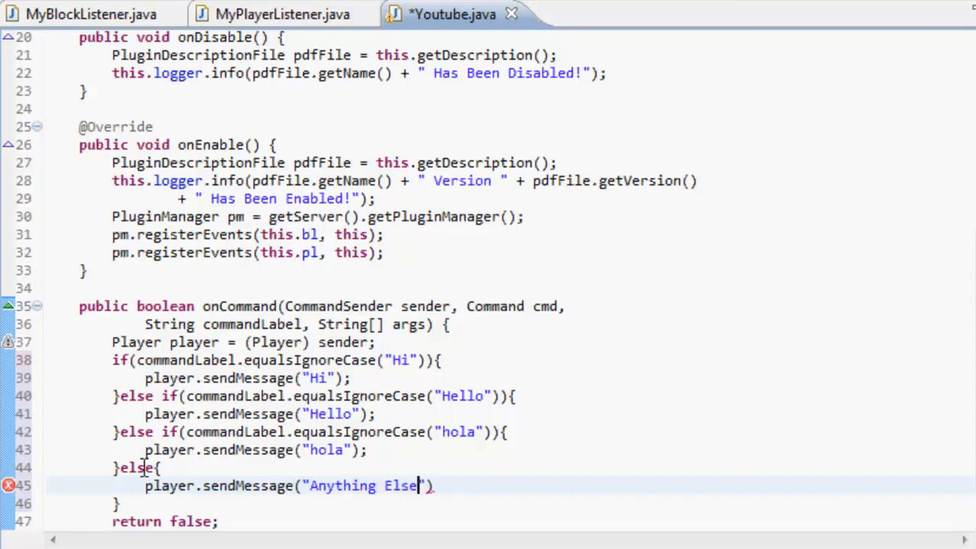
text(;)
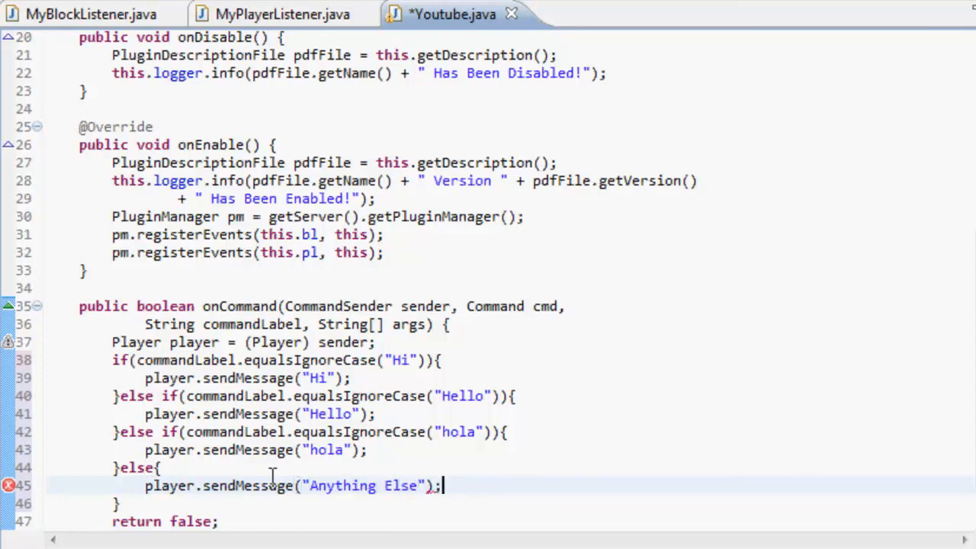
key(ctrl+s)
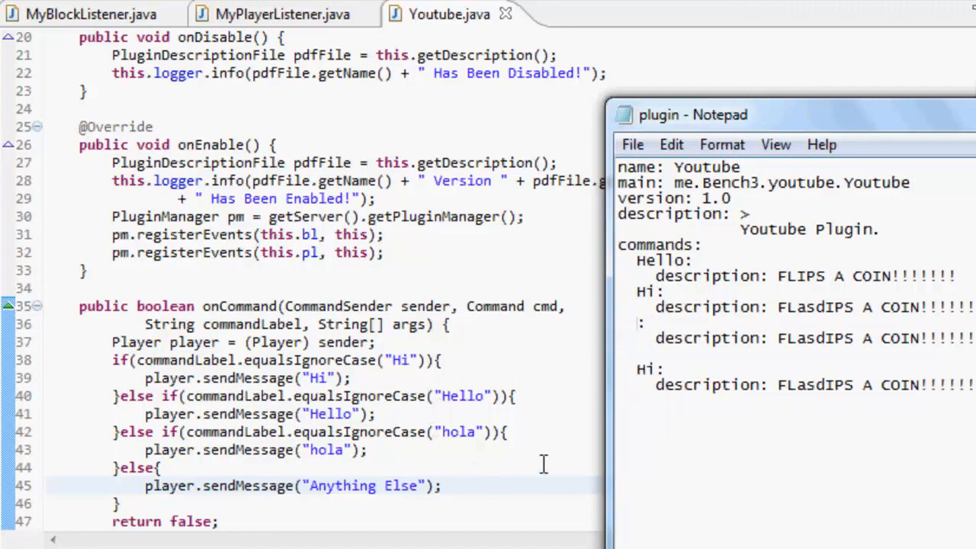
Rename the blank plugin.yml command entry to hola, remove the duplicate, and continue the JAR export
text(hola)
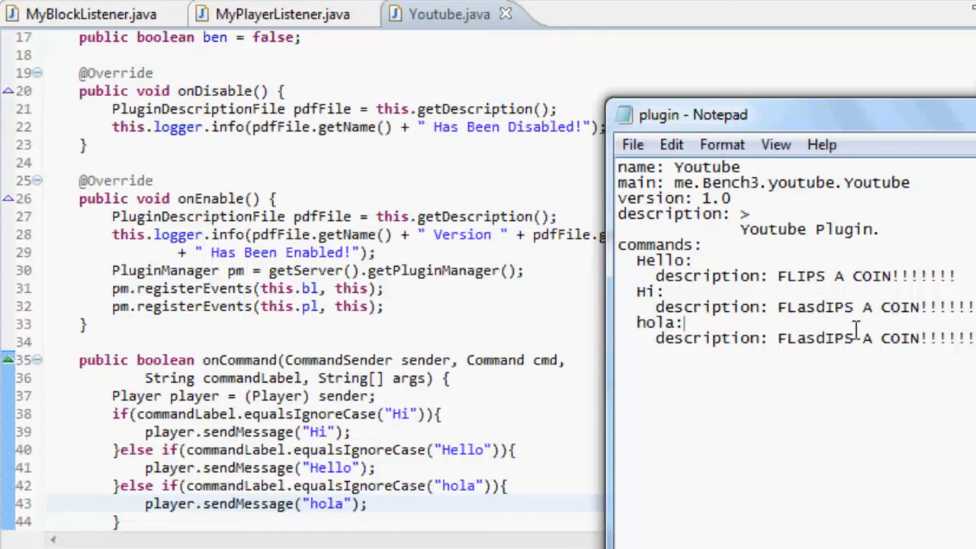
text(ghskagfhs)
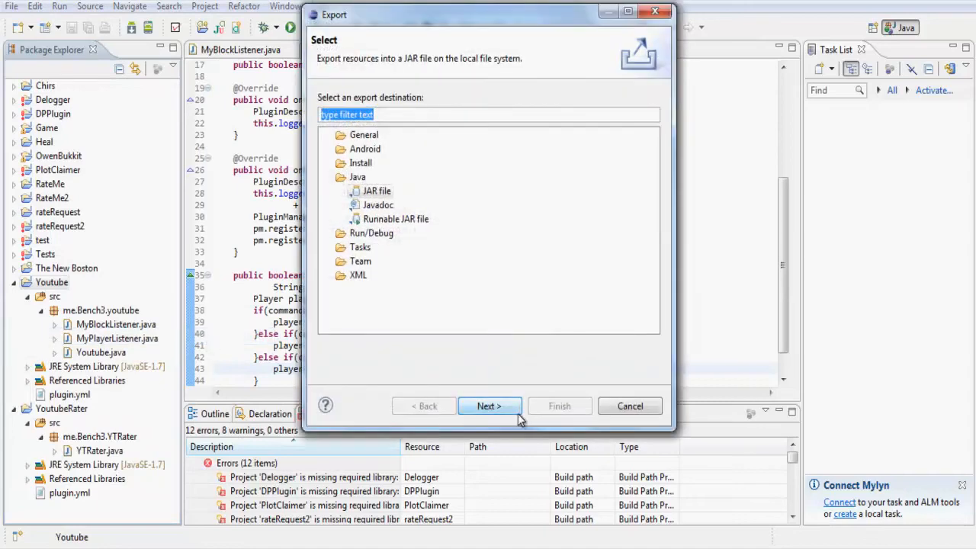
click(488, 406)
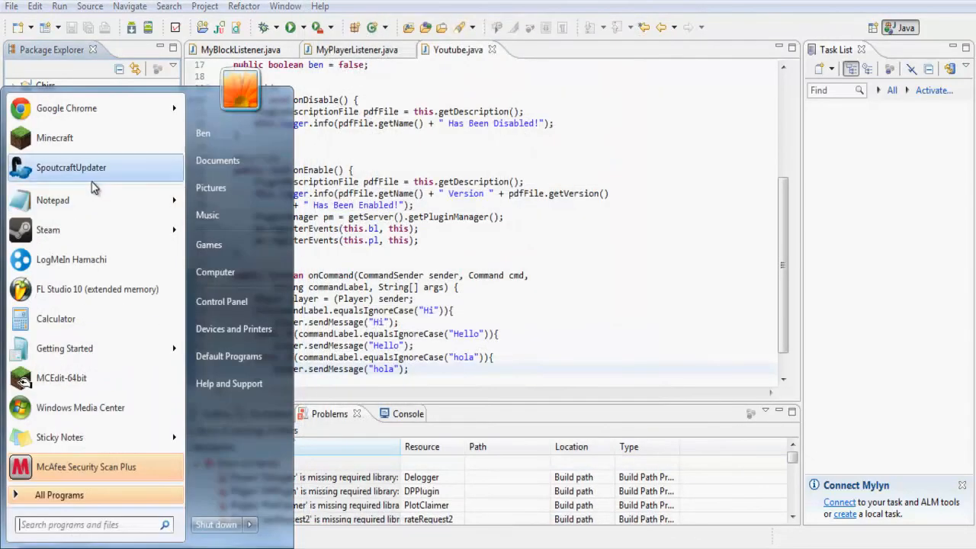
Launch the Minecraft launcher from the Start menu and log in
click(70, 167)
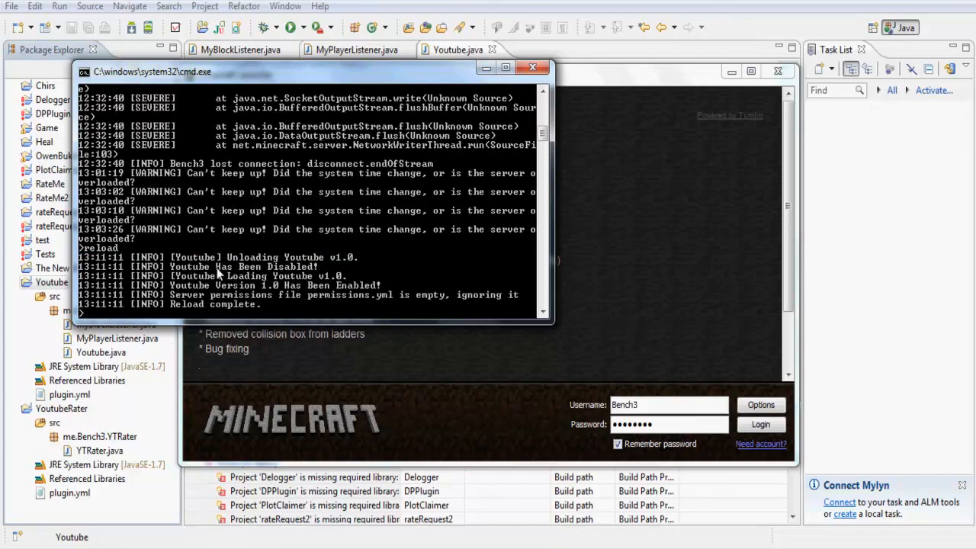
mouse_move(320, 278)
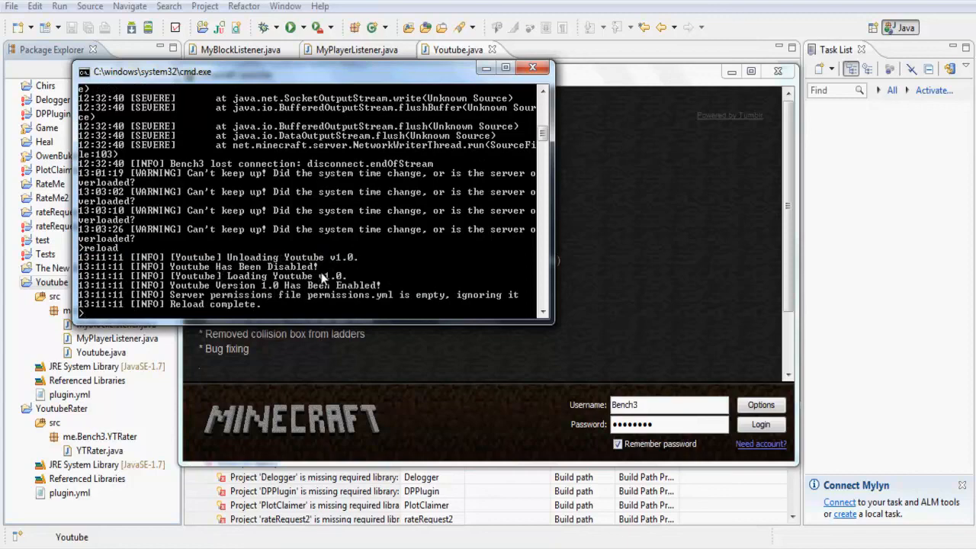
click(760, 424)
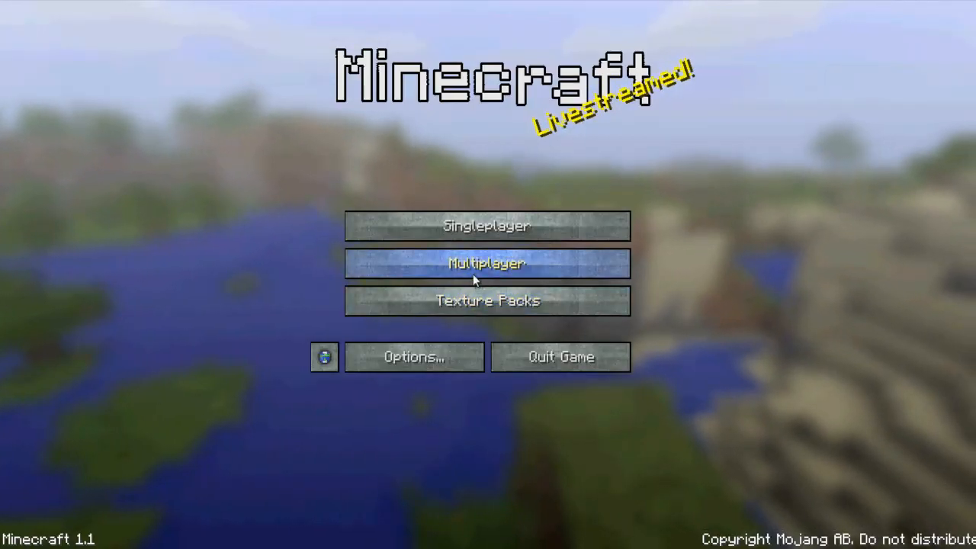
Choose Multiplayer on the Minecraft title screen to reach the server list
click(486, 264)
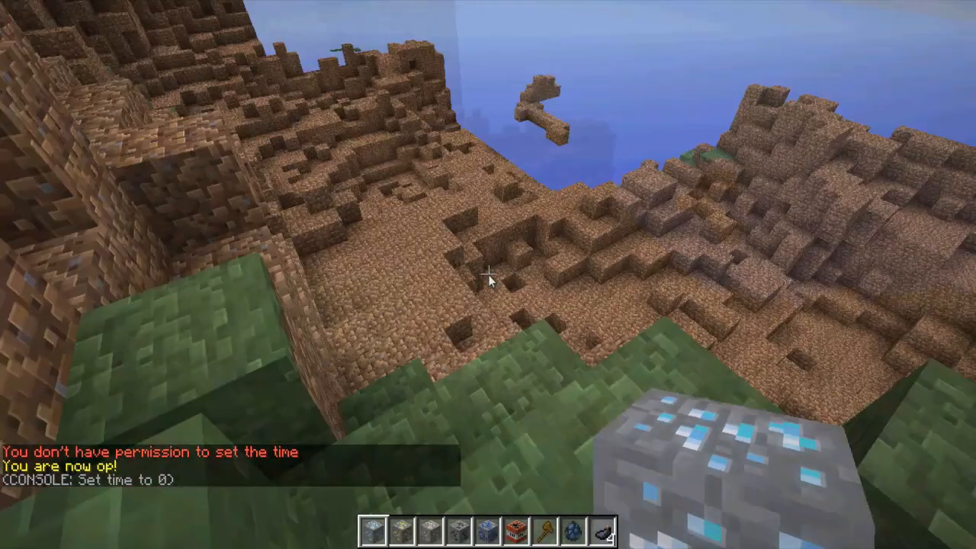
Press E in the Minecraft server world
key(e)
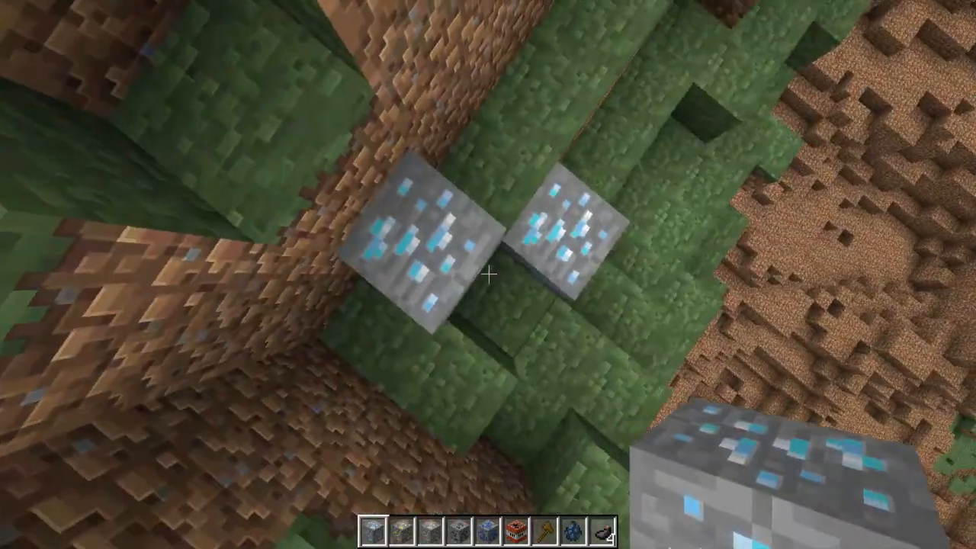
mouse_move(488, 274)
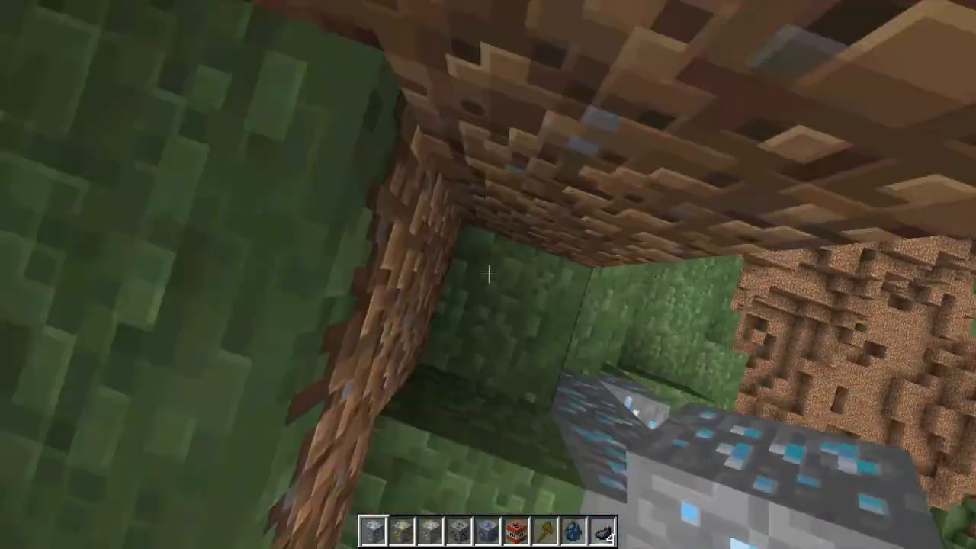